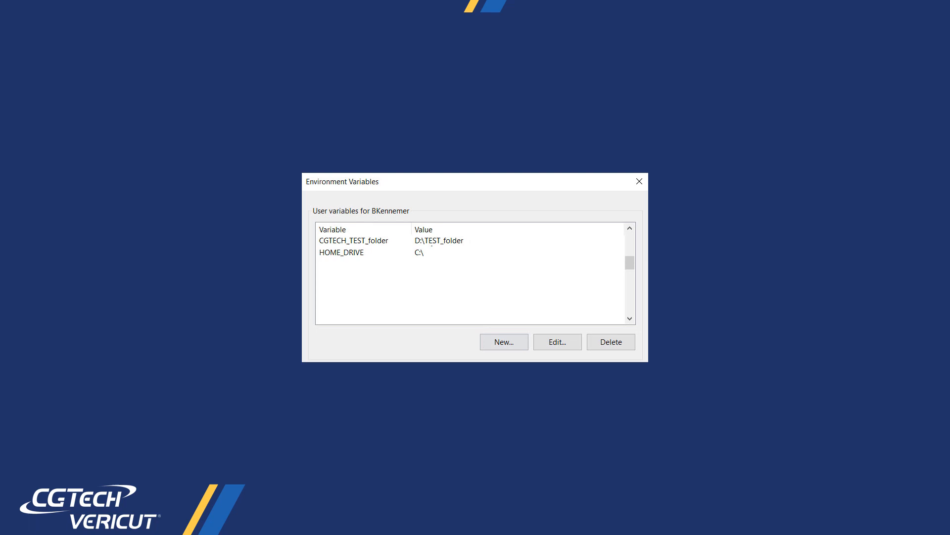
Leave Windows Environment Variables and bring up VERICUT's Path Variables list from Configuration
click(639, 182)
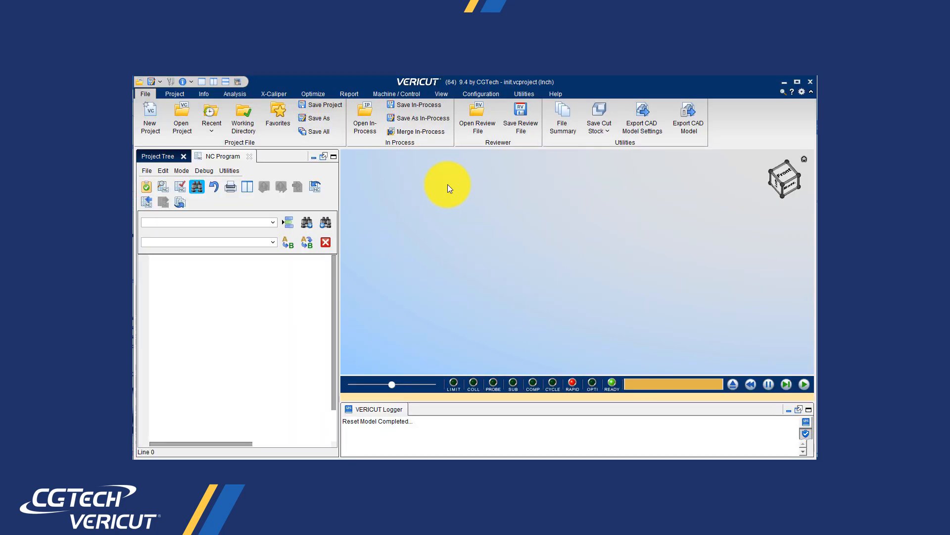
click(480, 94)
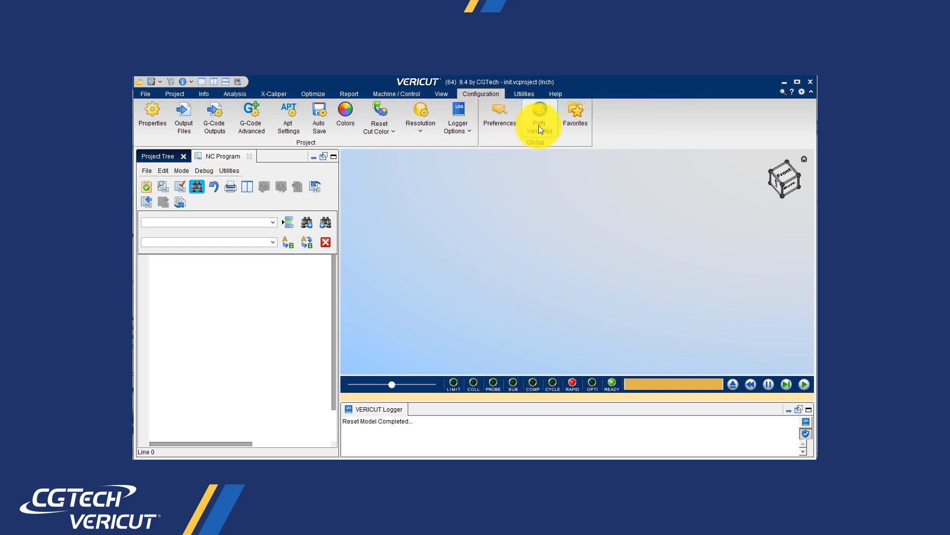
click(538, 117)
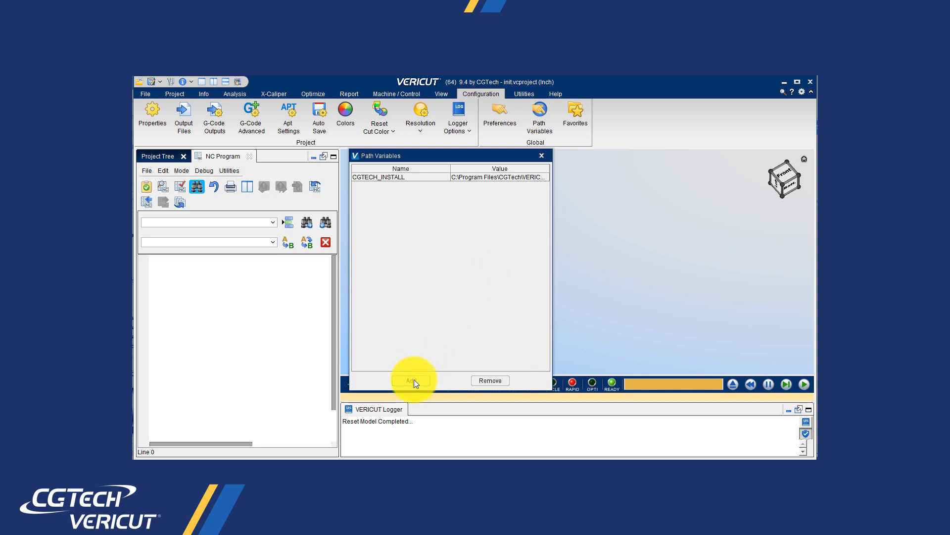
Add path variable CGTECH_TEST_folder (D:\TEST_folder) chosen from the environment variable names
click(410, 380)
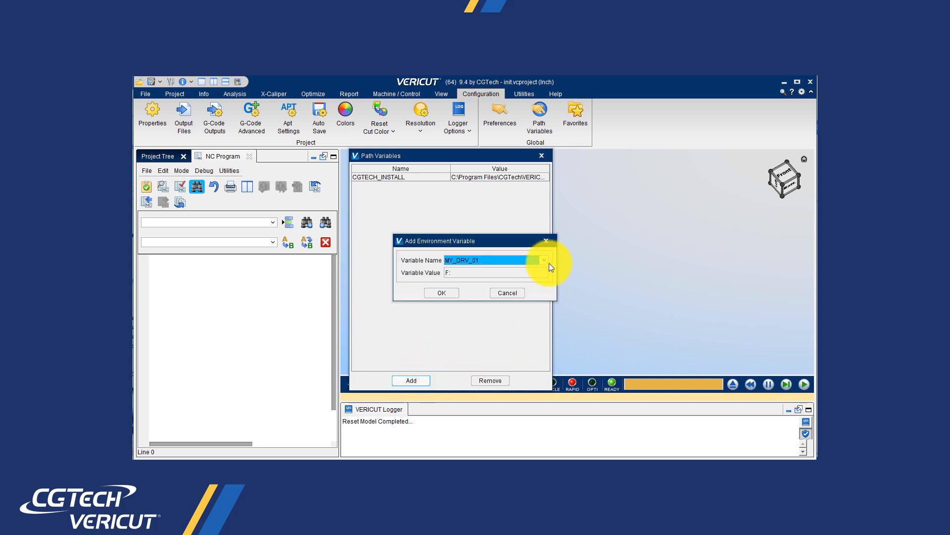
click(543, 260)
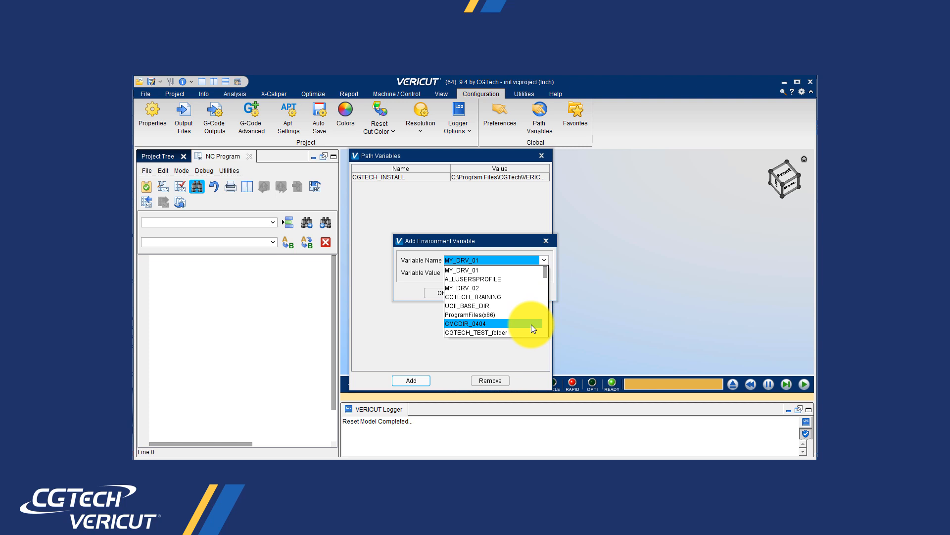
click(477, 333)
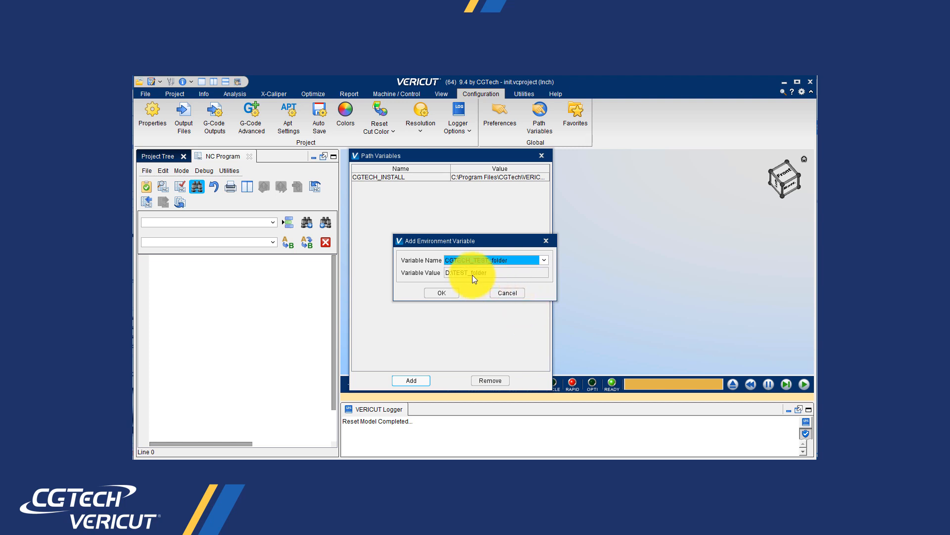
click(441, 293)
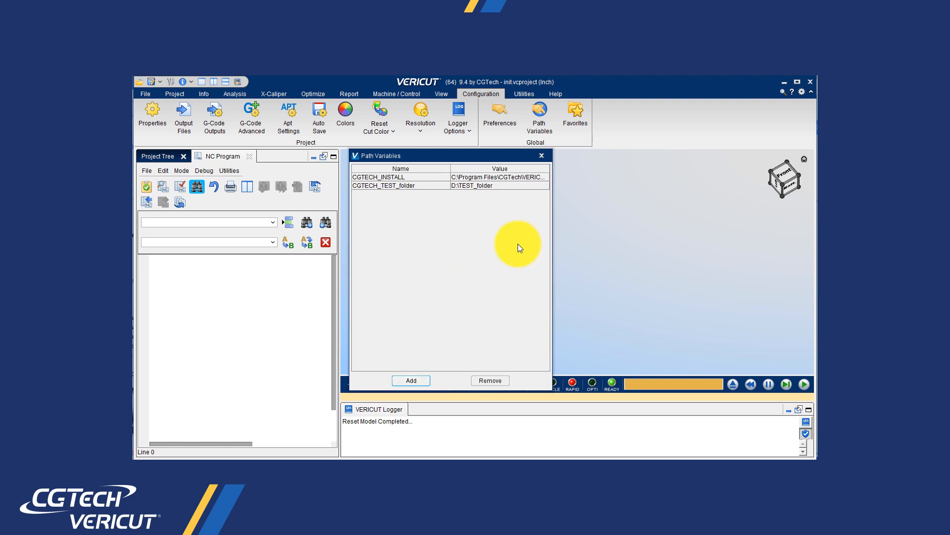
Dismiss the Path Variables list and return to the File options
click(541, 156)
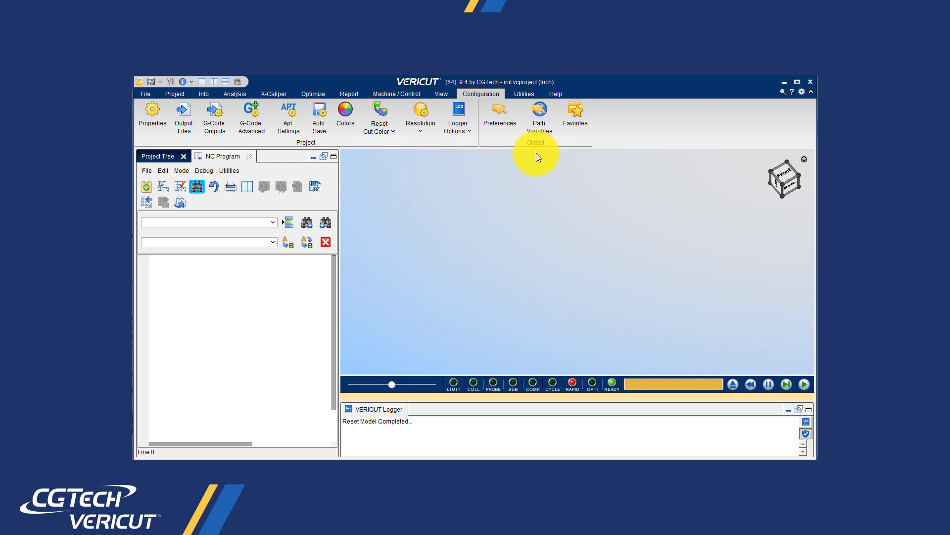
click(144, 93)
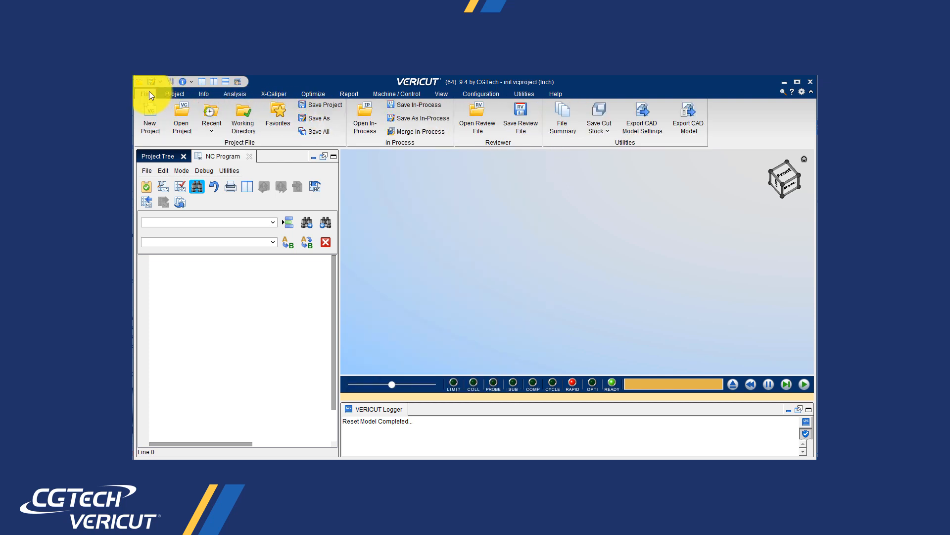